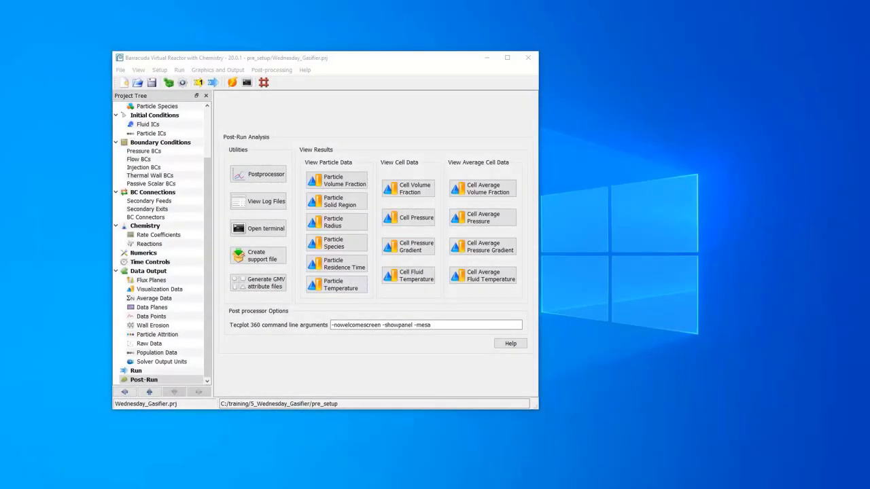
{"action": "mouse_move", "coordinate": [181, 22]}
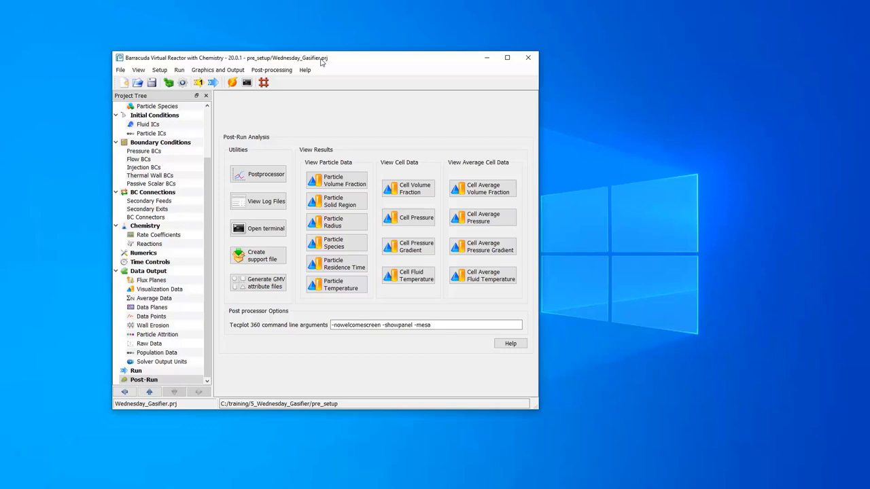
{"action": "mouse_move", "coordinate": [348, 144]}
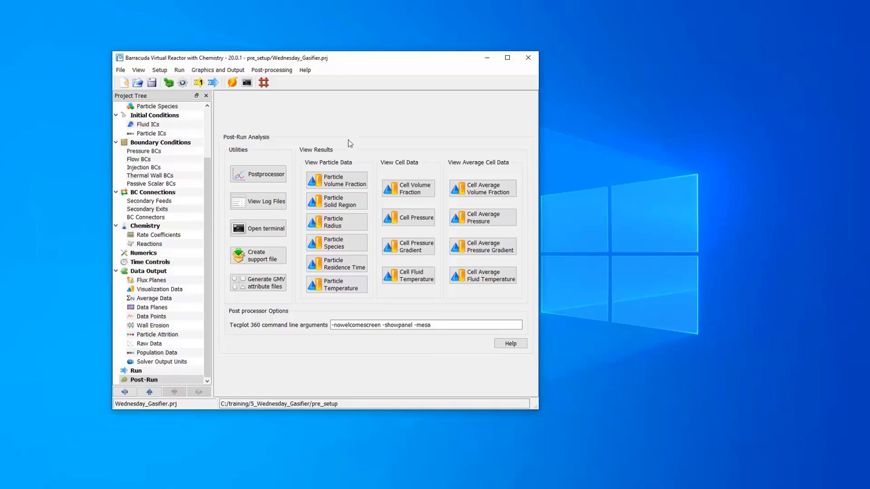
- Load the Particle Volume Fraction results and jump to the final solution time, 1.00 s
{"action": "left_click", "coordinate": [336, 179]}
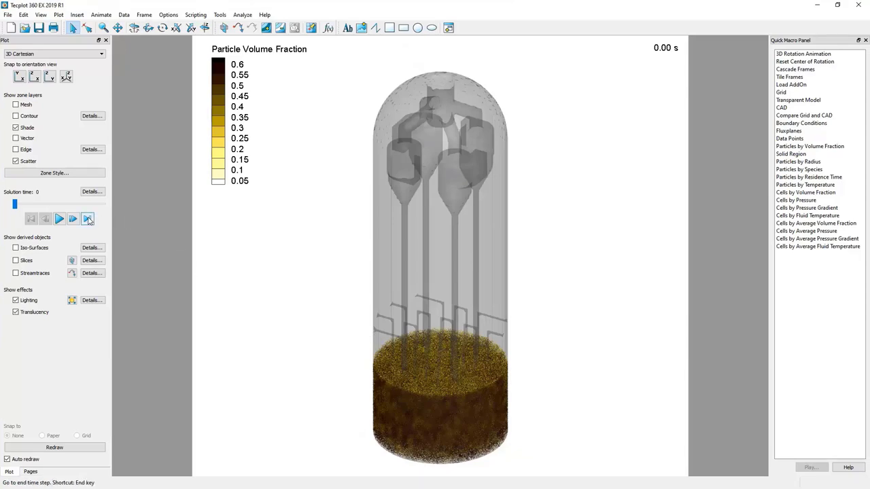
{"action": "left_click", "coordinate": [87, 217]}
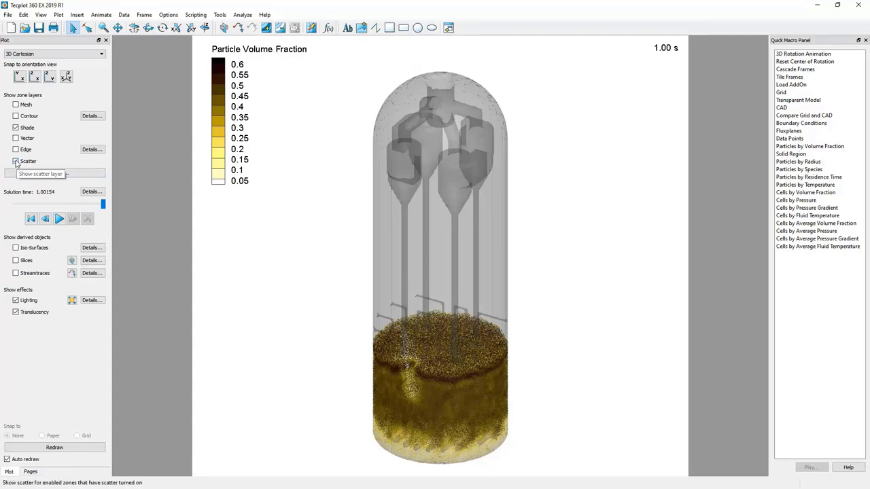
- Hide the scatter particles and set the slice location to Z-Planes
{"action": "left_click", "coordinate": [16, 160]}
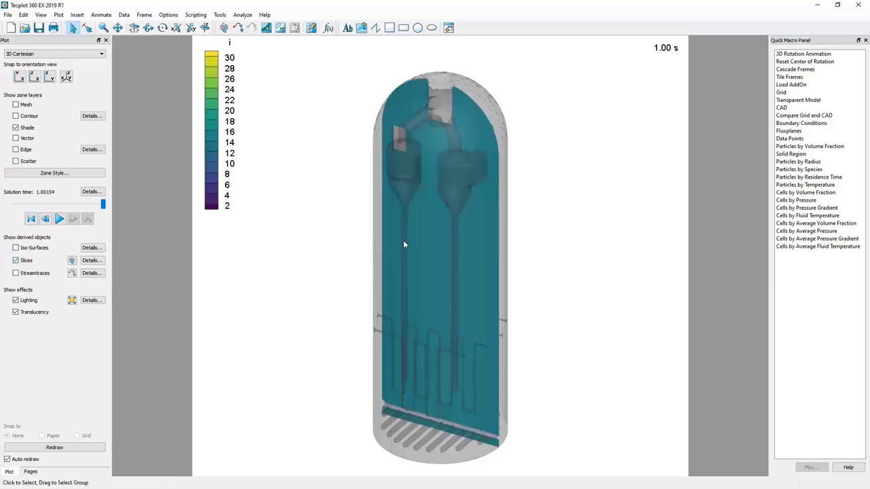
{"action": "left_click", "coordinate": [93, 261]}
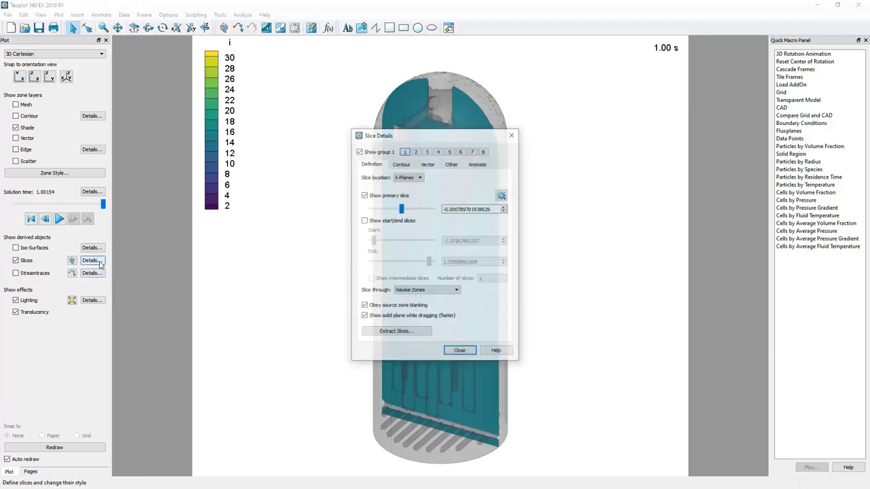
{"action": "left_click", "coordinate": [419, 177]}
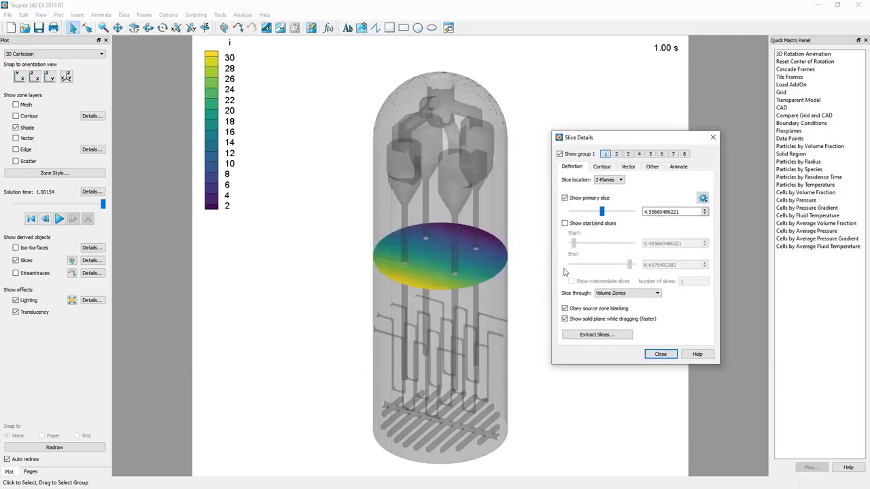
{"action": "mouse_move", "coordinate": [614, 244]}
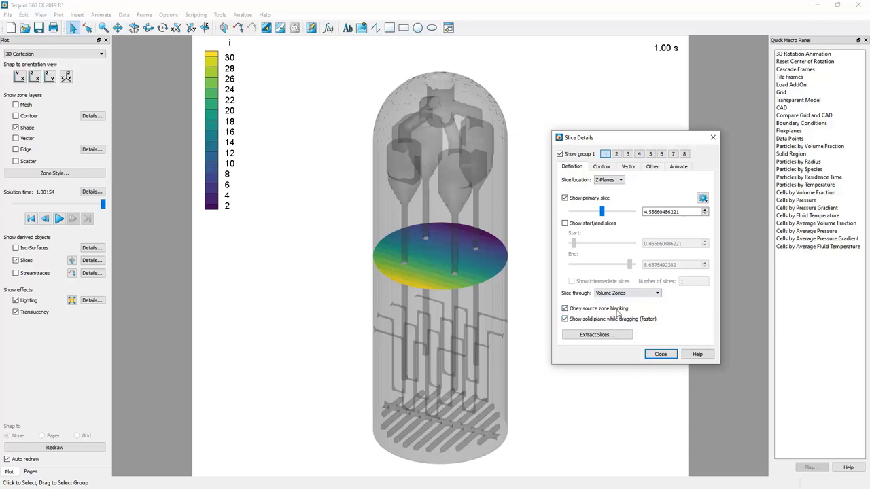
{"action": "mouse_move", "coordinate": [405, 146]}
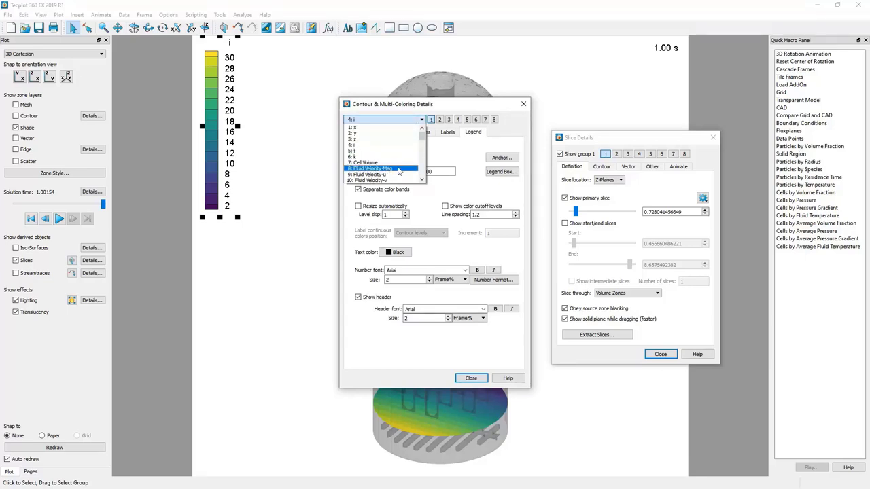
- Colour the slice by Fluid Velocity-Mag with levels from 0 to 1 in 0.1 steps
{"action": "left_click", "coordinate": [370, 168]}
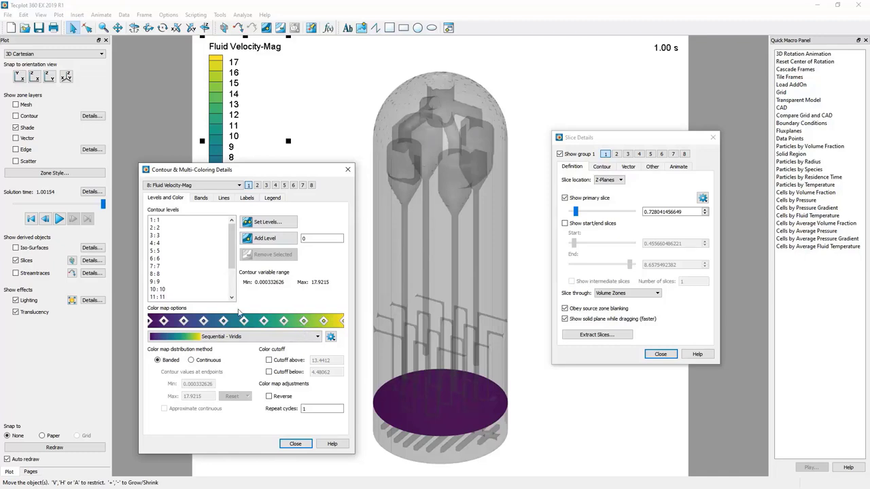
{"action": "left_click", "coordinate": [266, 222]}
{"action": "type", "text": "0"}
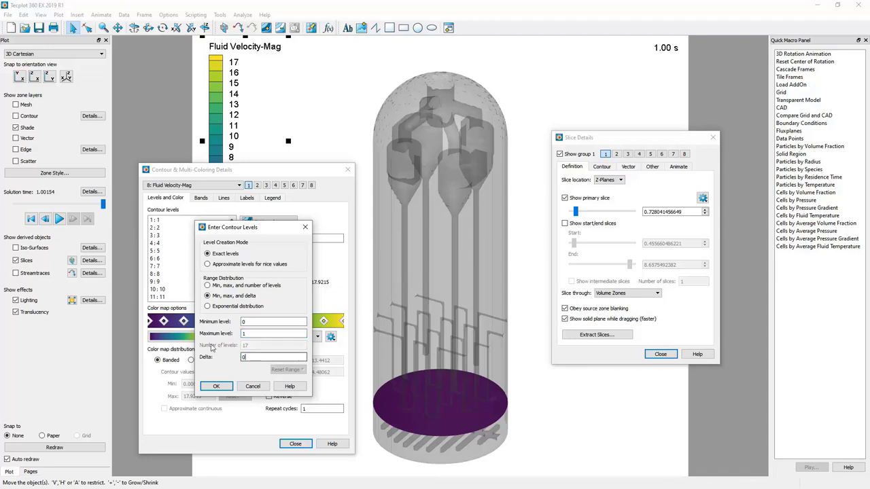
{"action": "left_click", "coordinate": [216, 386]}
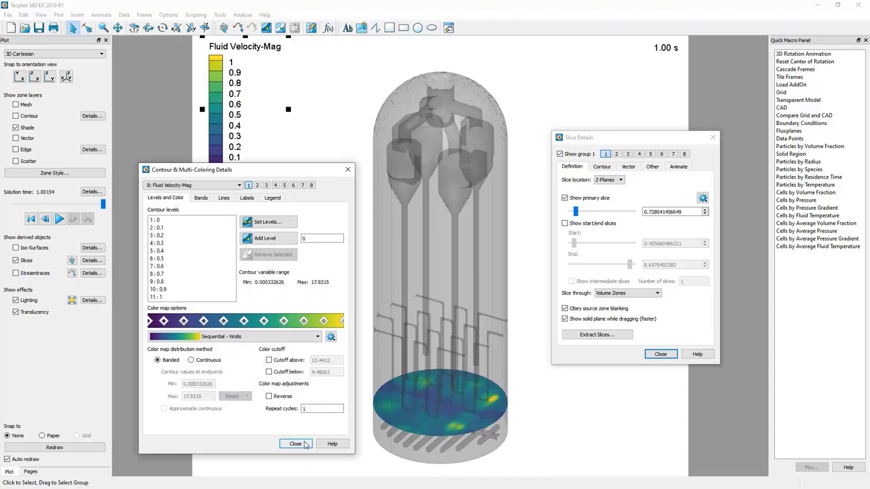
- Close the Contour & Multi-Coloring Details dialog, keeping the 0 to 1 velocity legend
{"action": "left_click", "coordinate": [295, 443]}
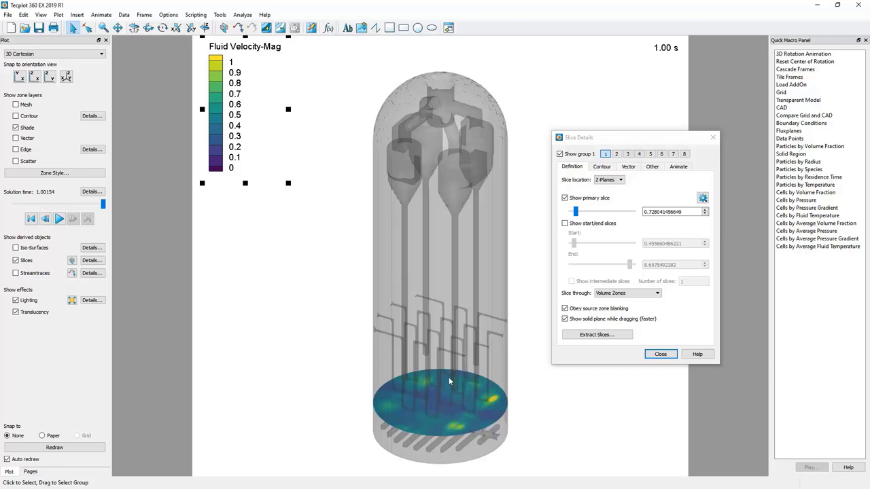
{"action": "mouse_move", "coordinate": [417, 383]}
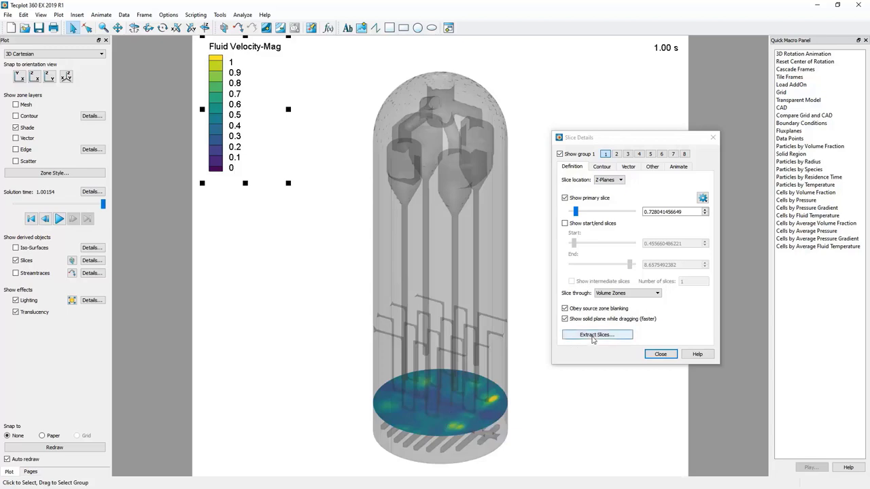
- Extract the slice as zones for all solution times and dismiss the success message
{"action": "left_click", "coordinate": [595, 335]}
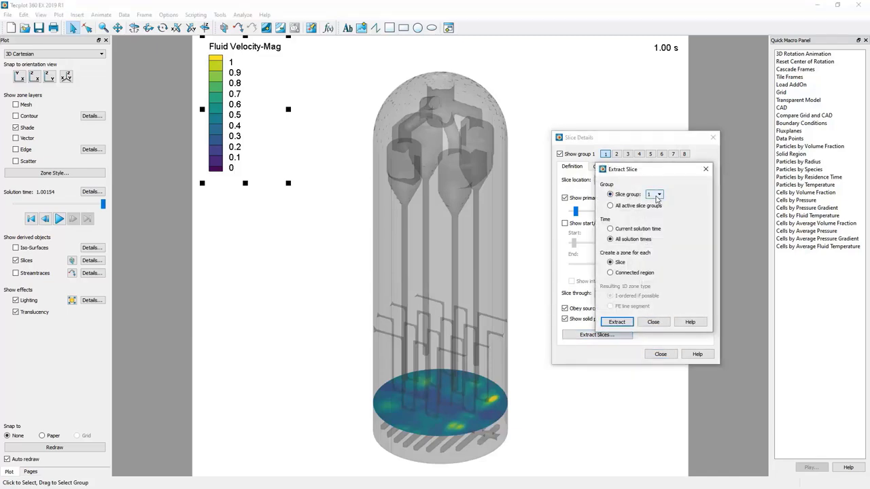
{"action": "left_click", "coordinate": [609, 239]}
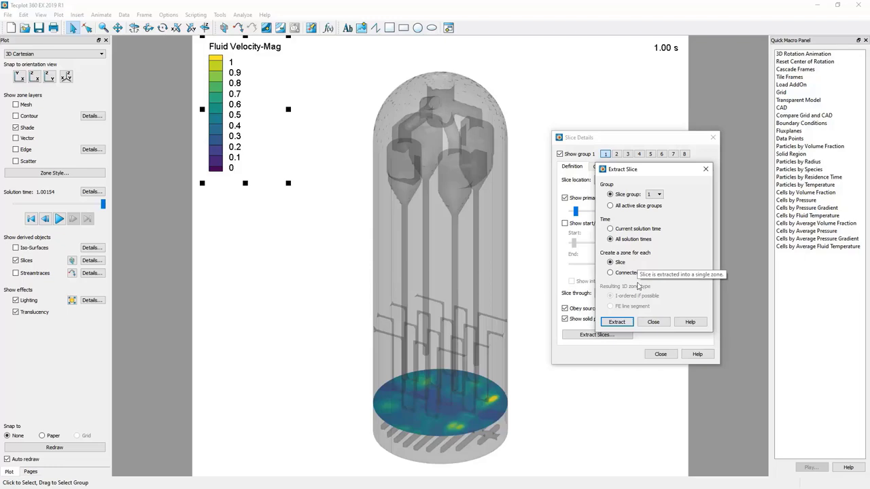
{"action": "left_click", "coordinate": [616, 320]}
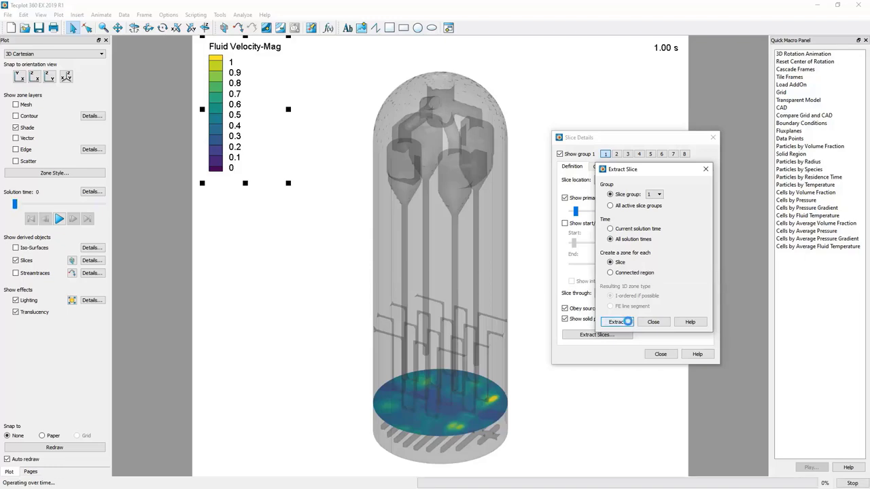
{"action": "left_click", "coordinate": [616, 321]}
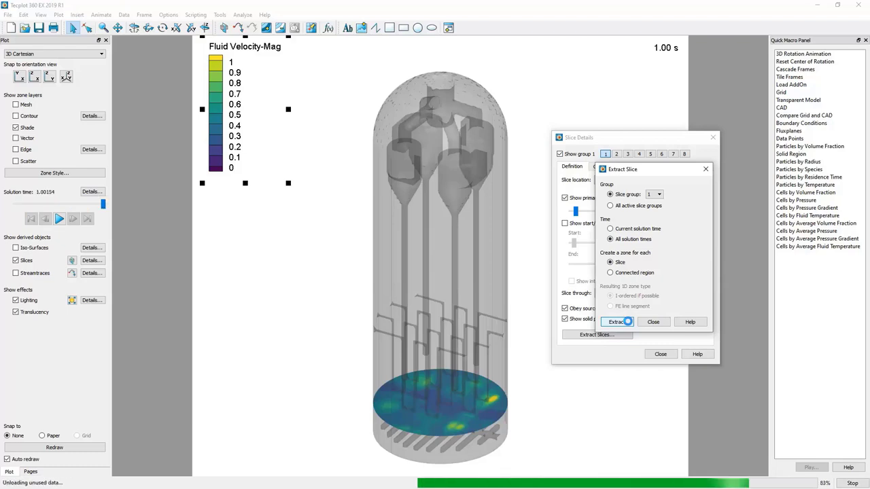
{"action": "left_click", "coordinate": [617, 321]}
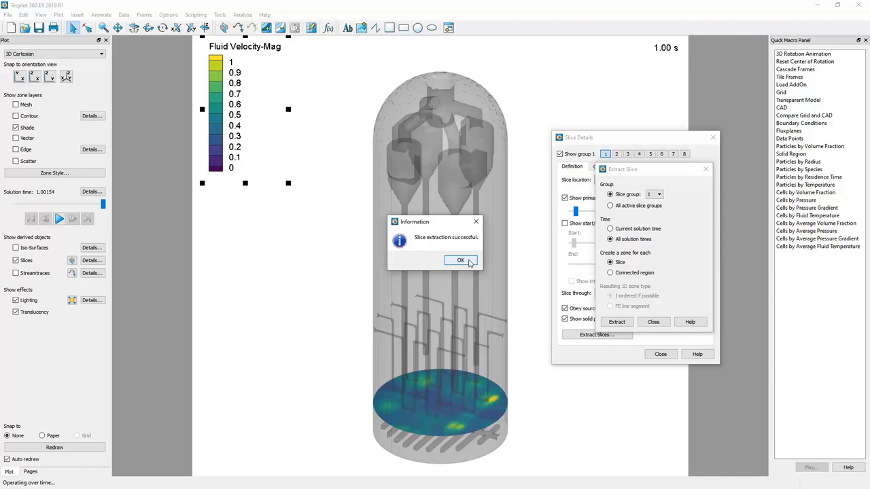
{"action": "left_click", "coordinate": [459, 261]}
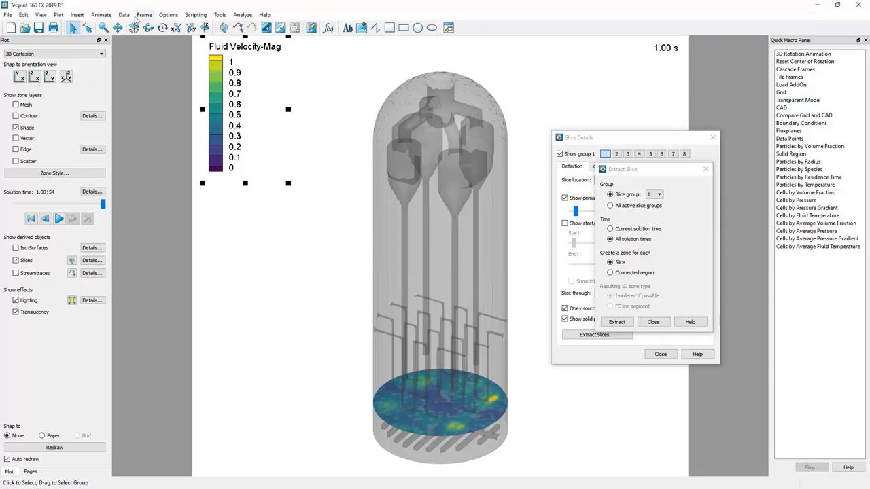
- Check the Data Set Information to confirm the new Slice Z zones were added
{"action": "left_click", "coordinate": [124, 14]}
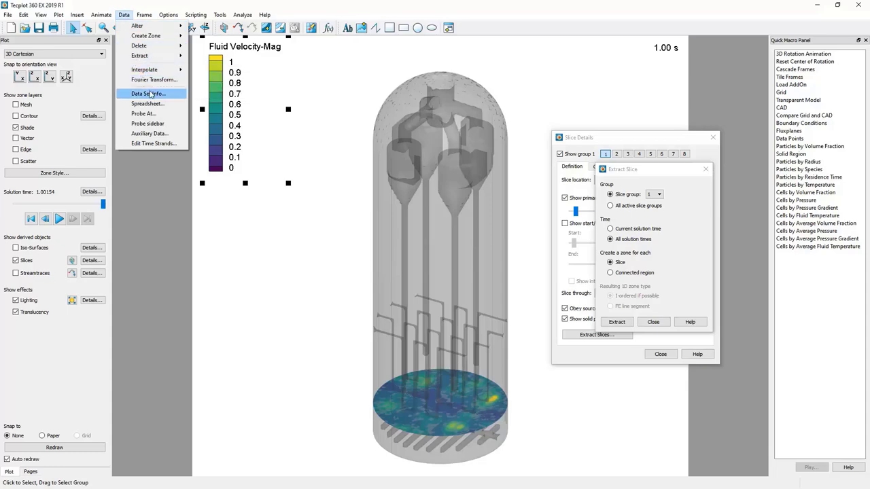
{"action": "left_click", "coordinate": [147, 92]}
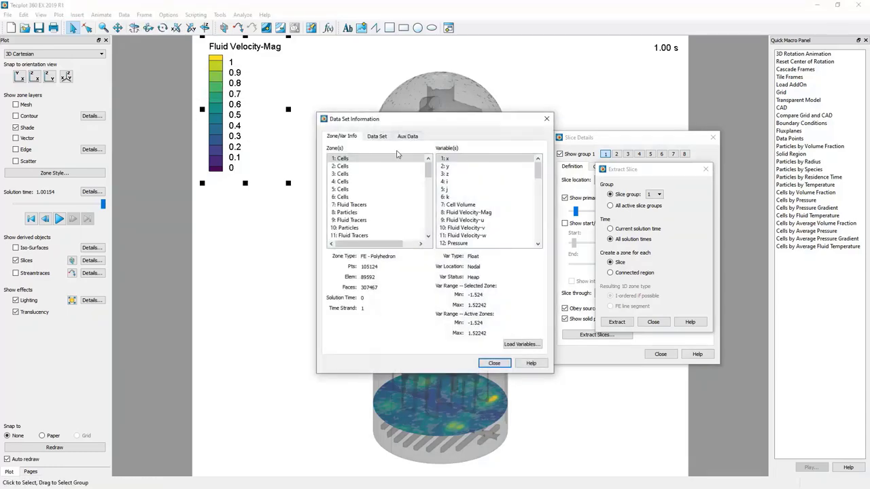
{"action": "scroll", "scroll_direction": "down", "scroll_amount": 3}
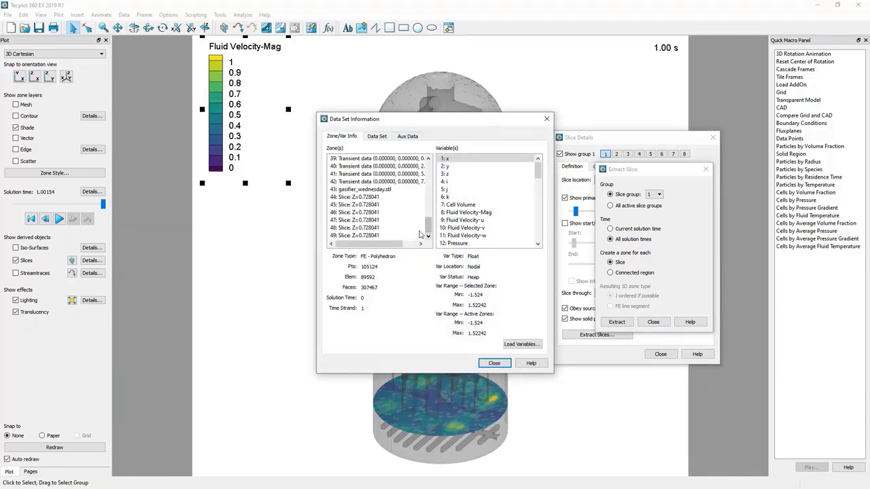
{"action": "left_click", "coordinate": [377, 204]}
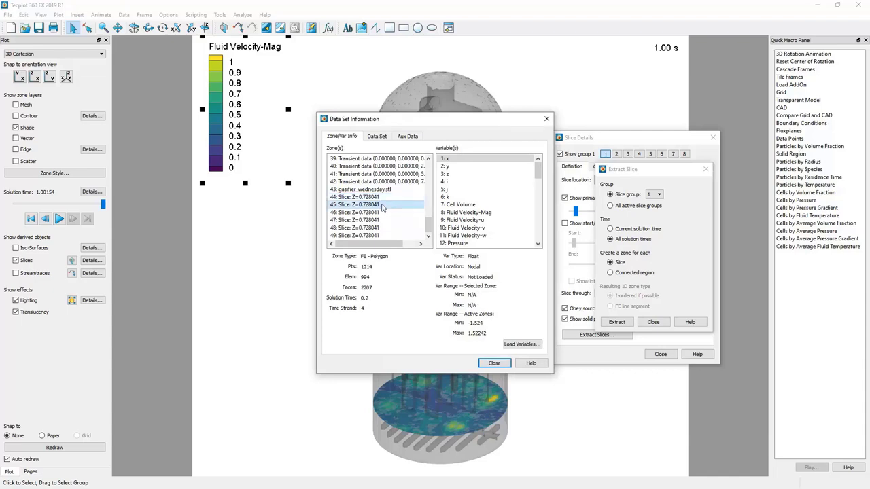
{"action": "left_click", "coordinate": [367, 228]}
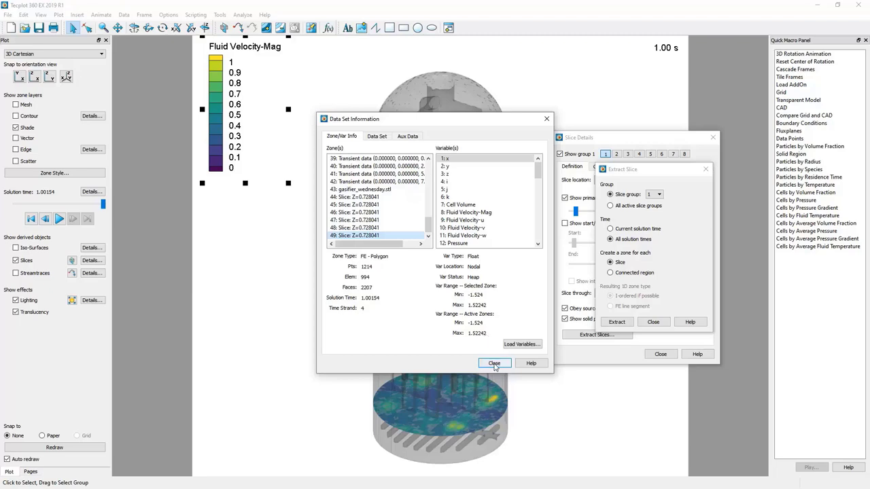
- Close the Data Set Information and Extract Slices dialogs, returning to the slice view
{"action": "left_click", "coordinate": [495, 363]}
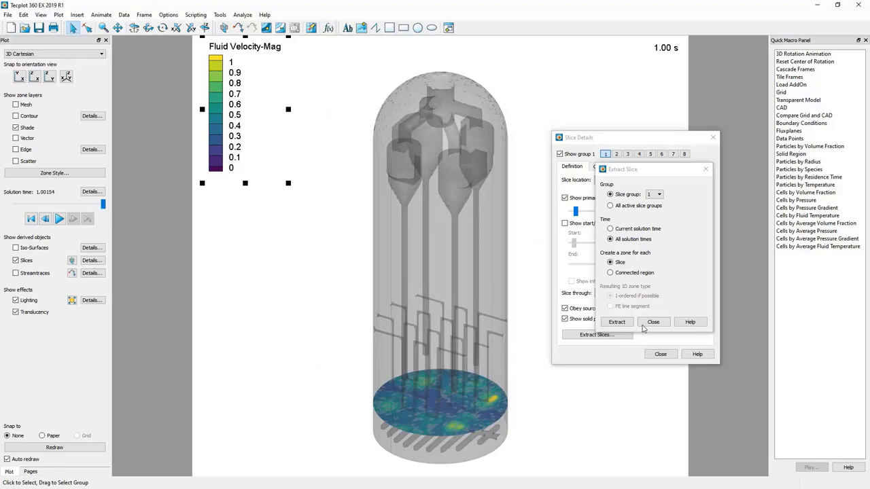
{"action": "left_click", "coordinate": [652, 321]}
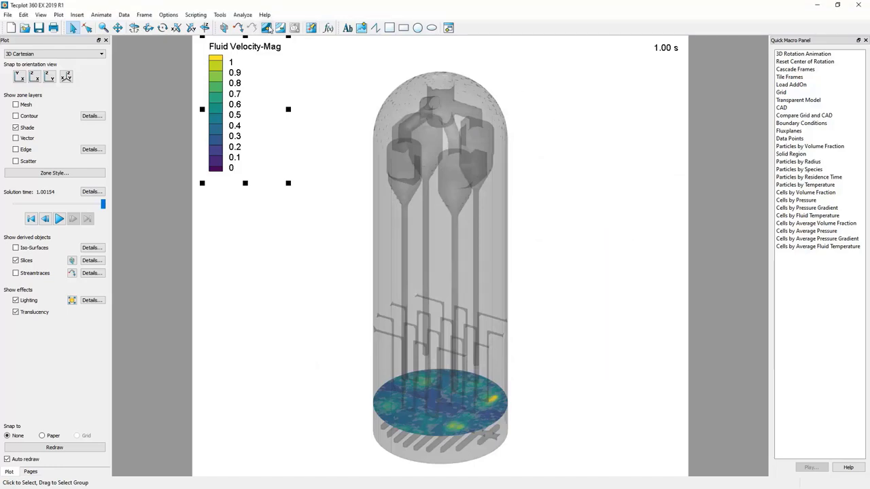
- Start Analyze > Perform Integration and set the integration type to Average
{"action": "left_click", "coordinate": [242, 14]}
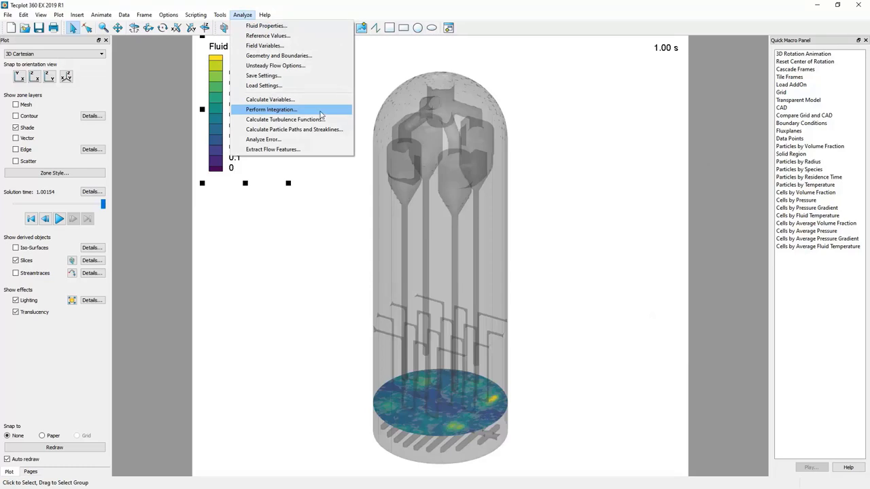
{"action": "left_click", "coordinate": [270, 109]}
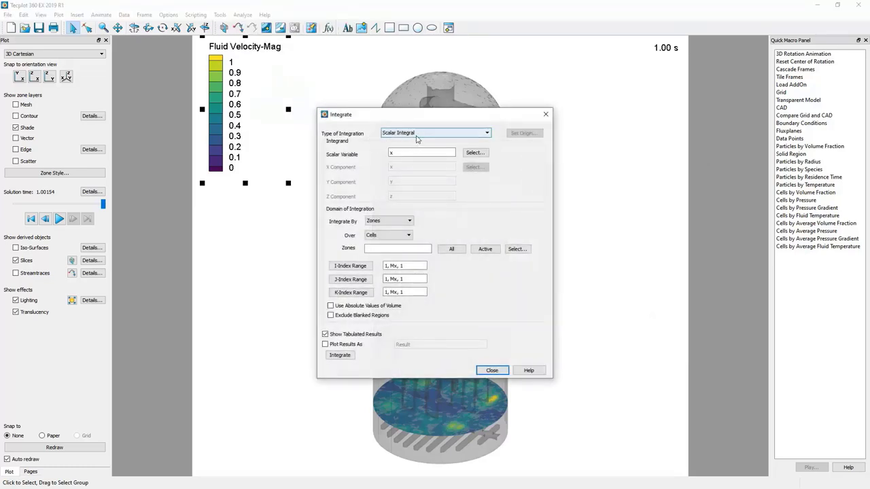
{"action": "left_click", "coordinate": [485, 133]}
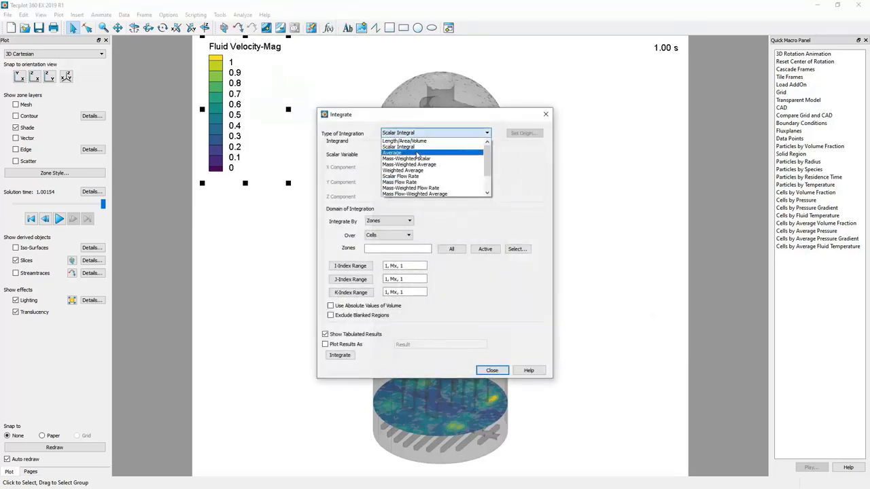
{"action": "left_click", "coordinate": [393, 152]}
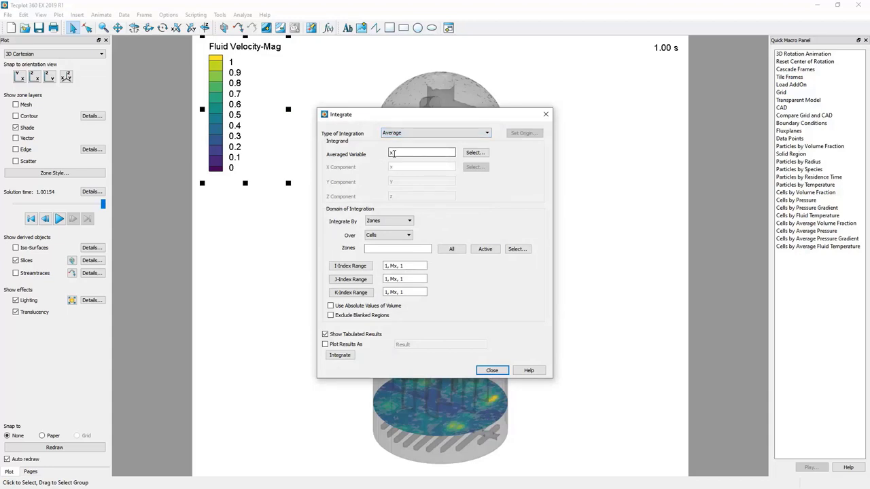
- Select Fluid Velocity-Mag as the variable to be averaged
{"action": "left_click", "coordinate": [475, 153]}
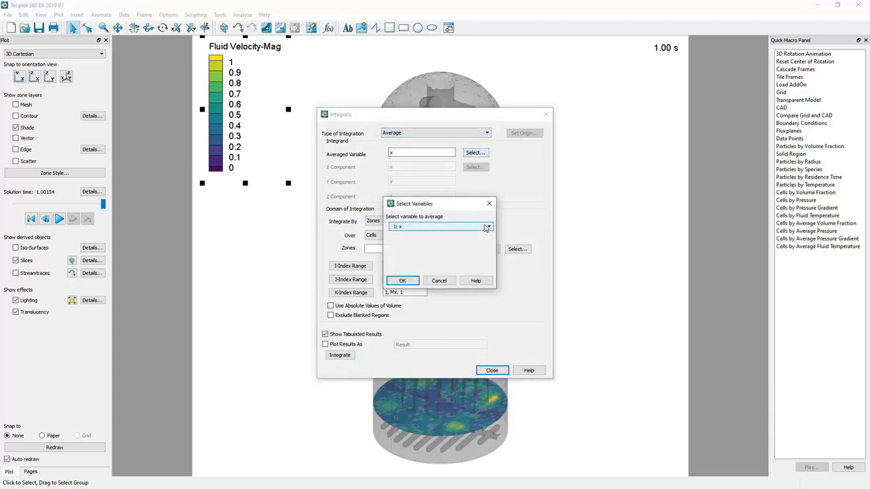
{"action": "left_click", "coordinate": [487, 226]}
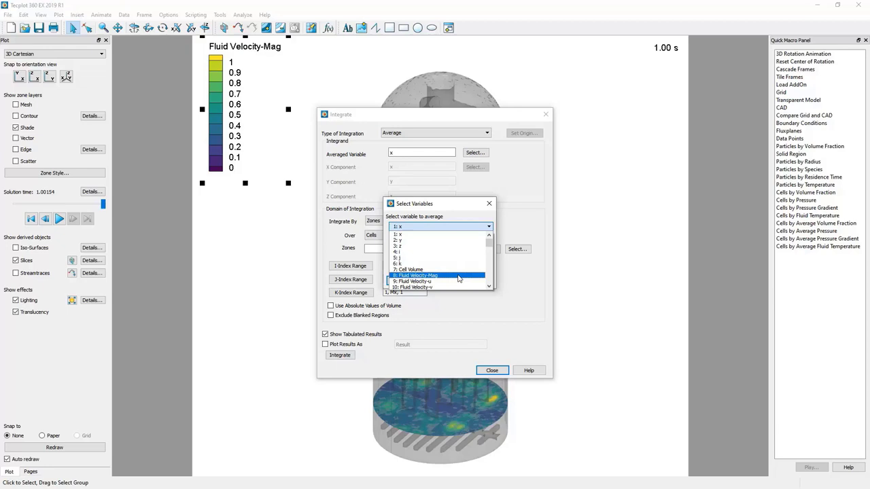
{"action": "left_click", "coordinate": [416, 274]}
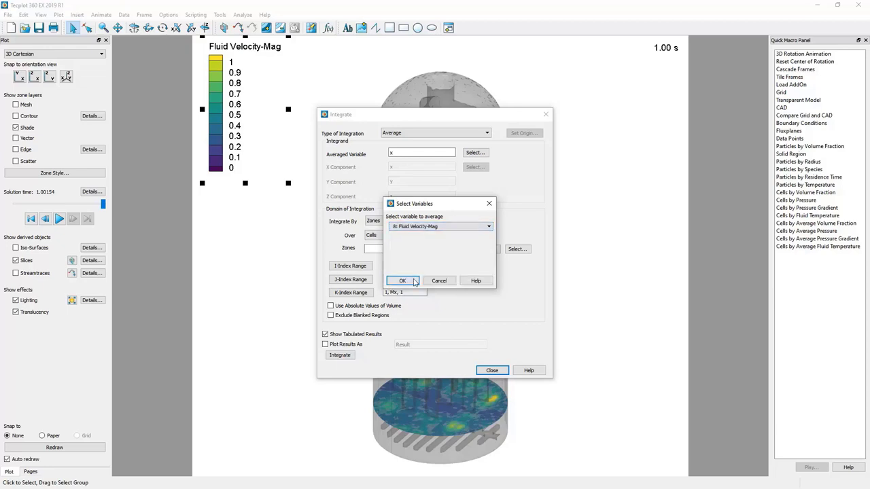
{"action": "left_click", "coordinate": [403, 280]}
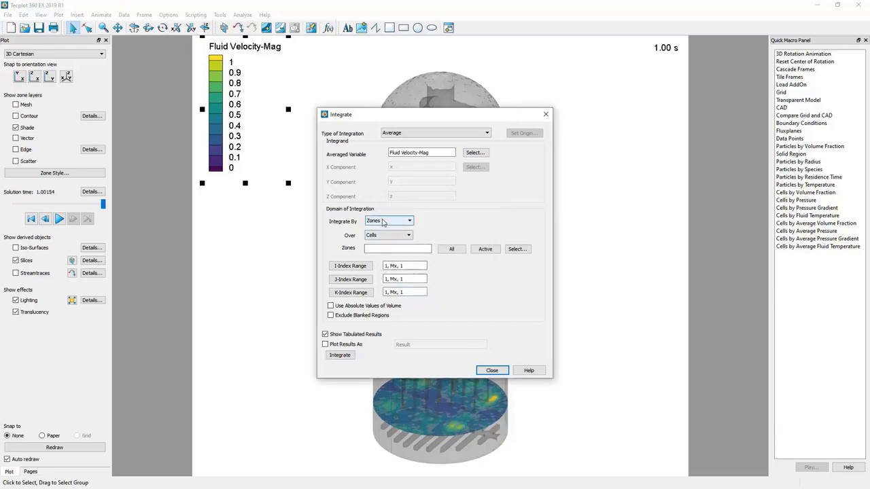
- Integrate by Time Strands and choose strand 4, 'Slice: Z=0.728041', as the domain
{"action": "left_click", "coordinate": [407, 235]}
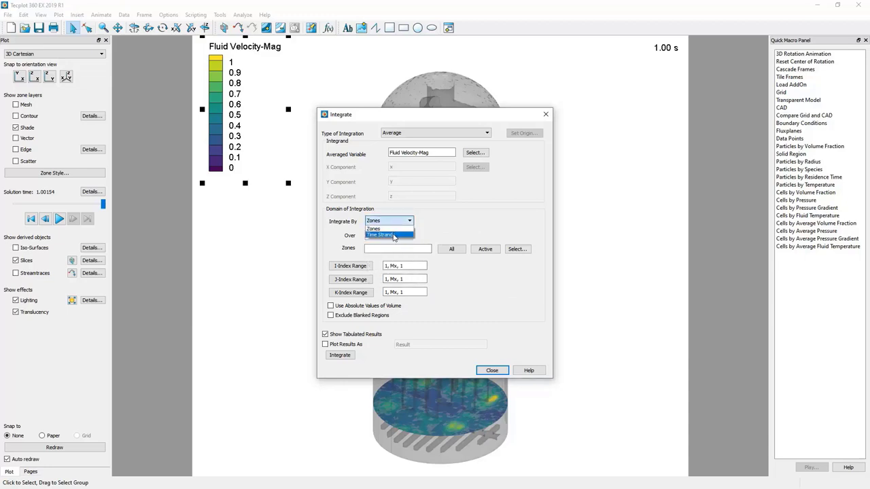
{"action": "mouse_move", "coordinate": [397, 235]}
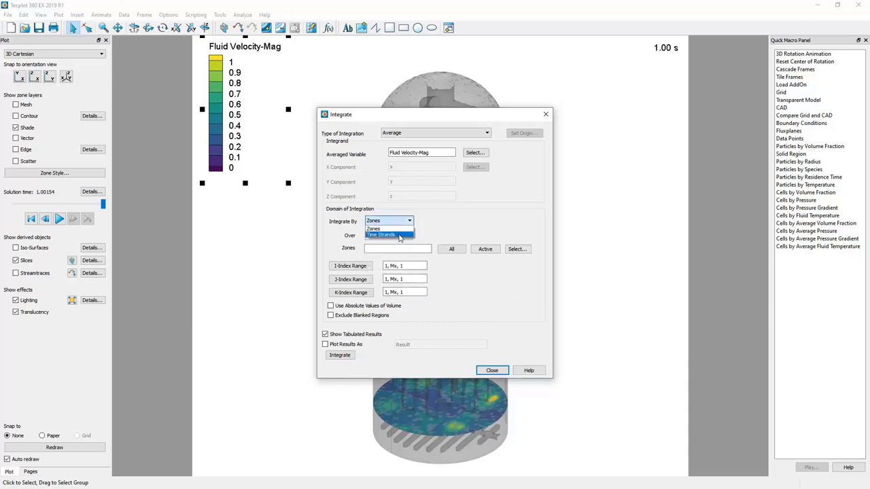
{"action": "left_click", "coordinate": [380, 233]}
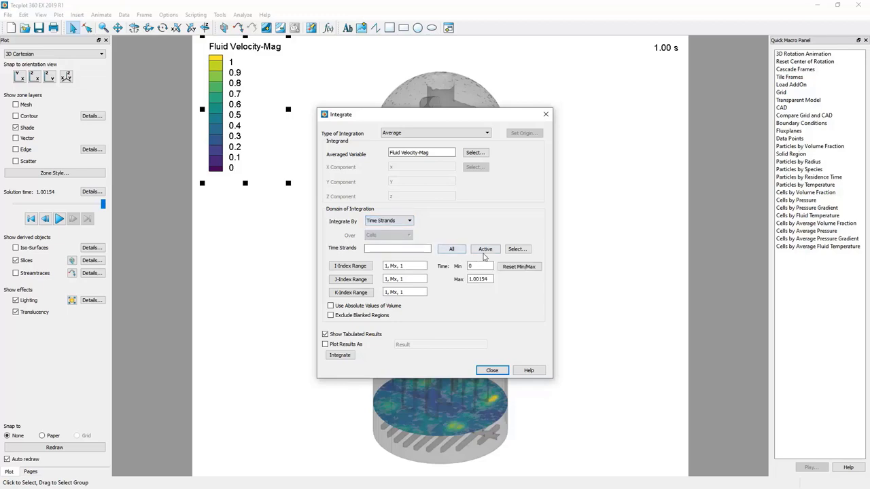
{"action": "left_click", "coordinate": [517, 249]}
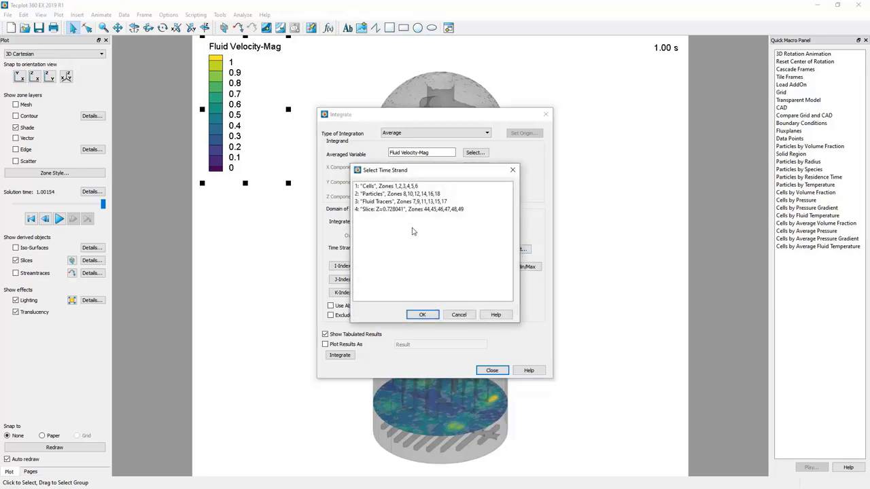
{"action": "left_click", "coordinate": [408, 209]}
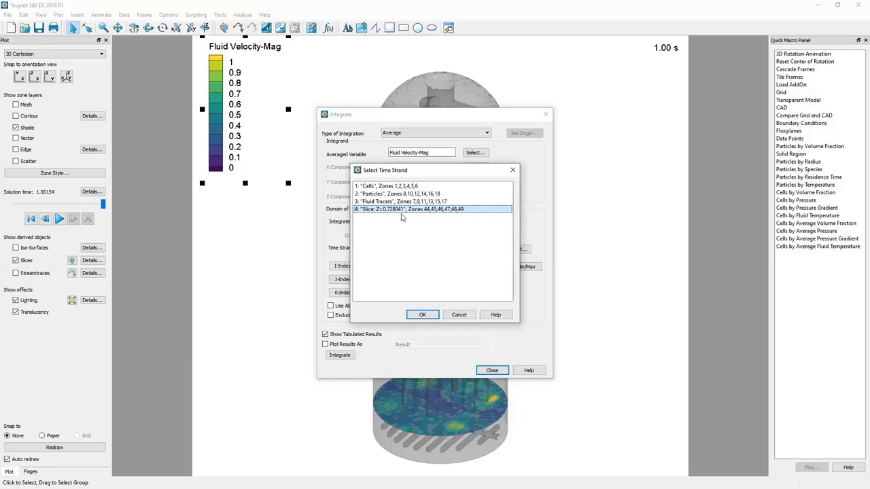
{"action": "mouse_move", "coordinate": [466, 216]}
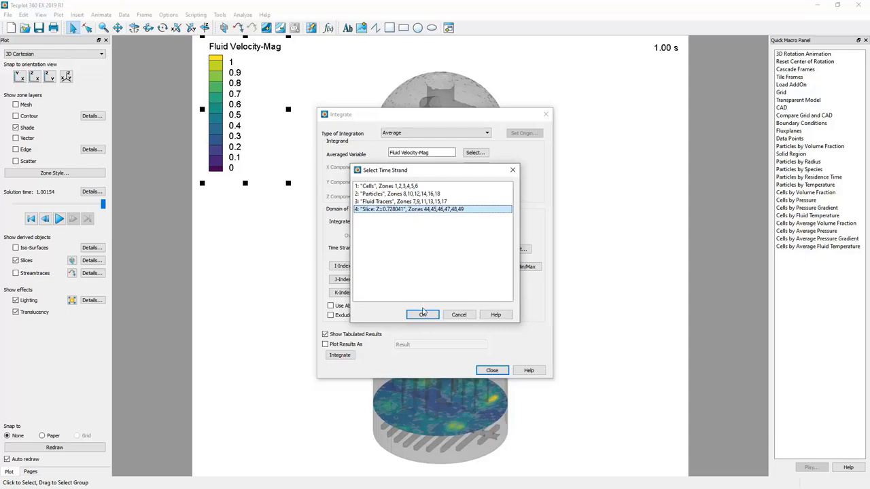
{"action": "left_click", "coordinate": [423, 314]}
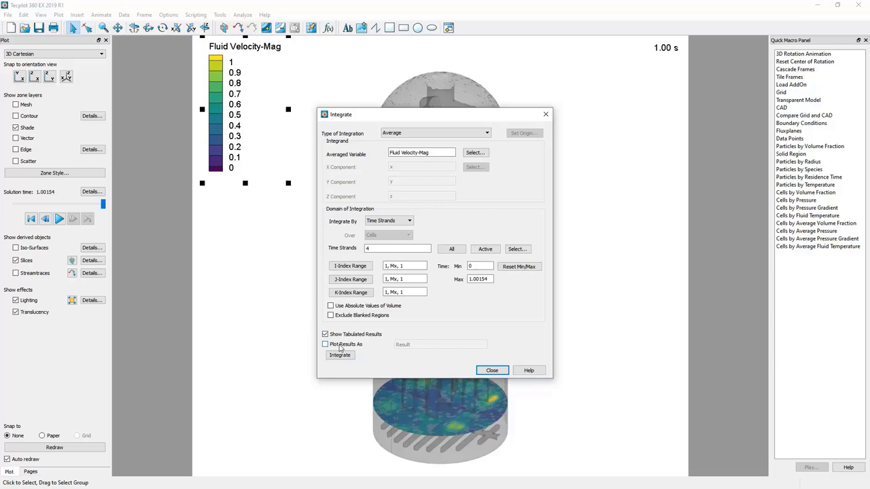
- Enable Plot Results As and run the averaging integration
{"action": "left_click", "coordinate": [326, 344]}
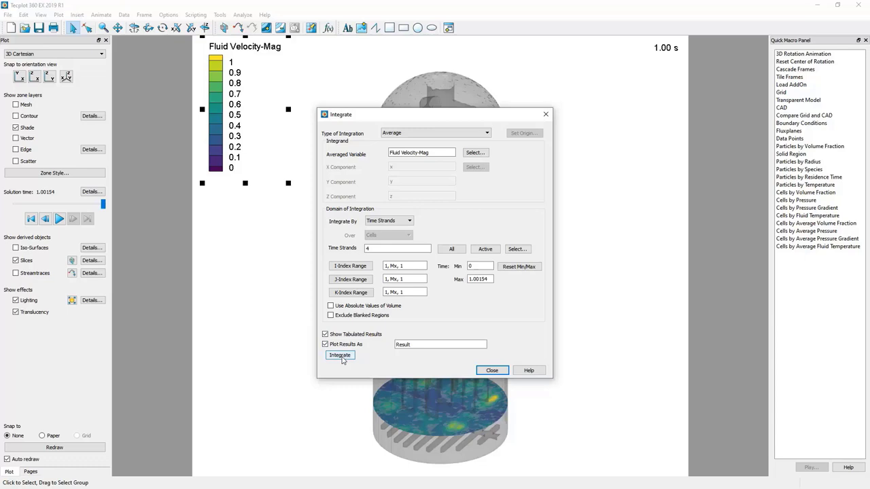
{"action": "left_click", "coordinate": [340, 355]}
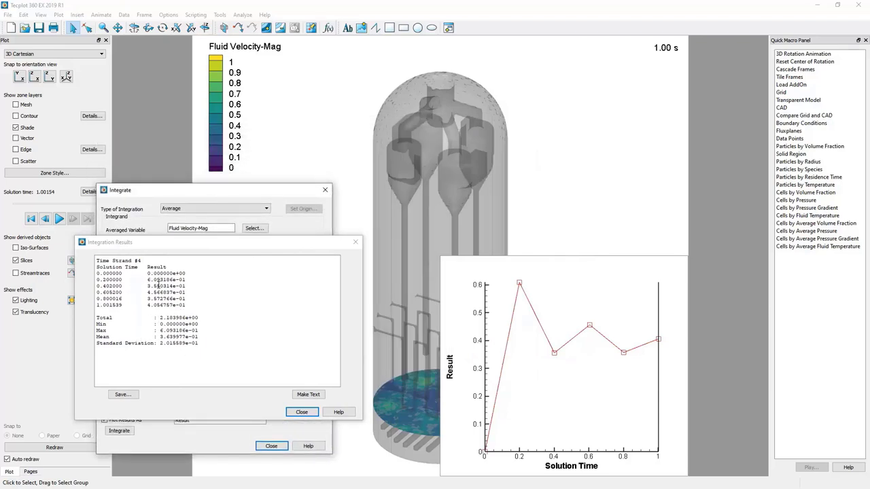
- Review the strand 4 average results with statistics and the Result vs Solution Time line plot
{"action": "double_click", "coordinate": [166, 271]}
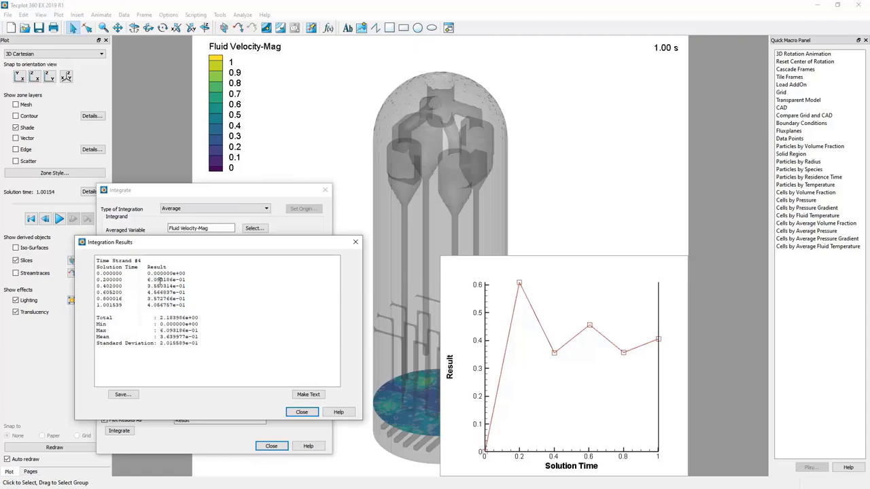
{"action": "mouse_move", "coordinate": [169, 308]}
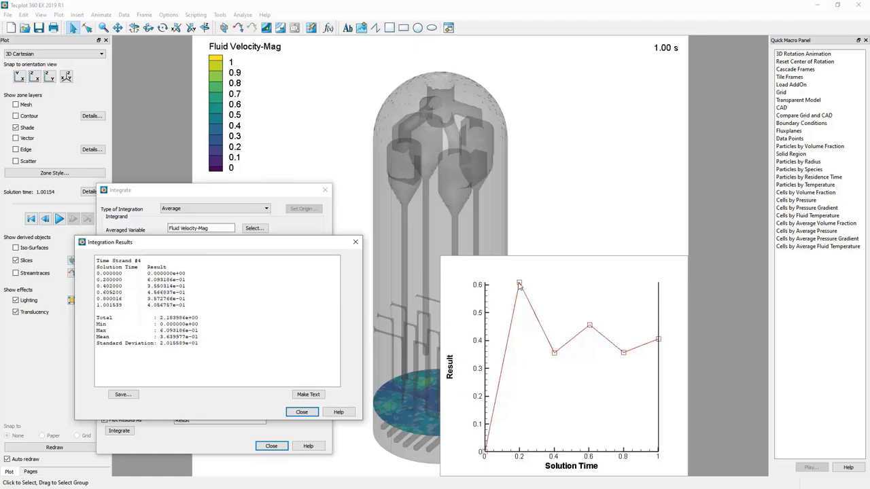
{"action": "mouse_move", "coordinate": [617, 356]}
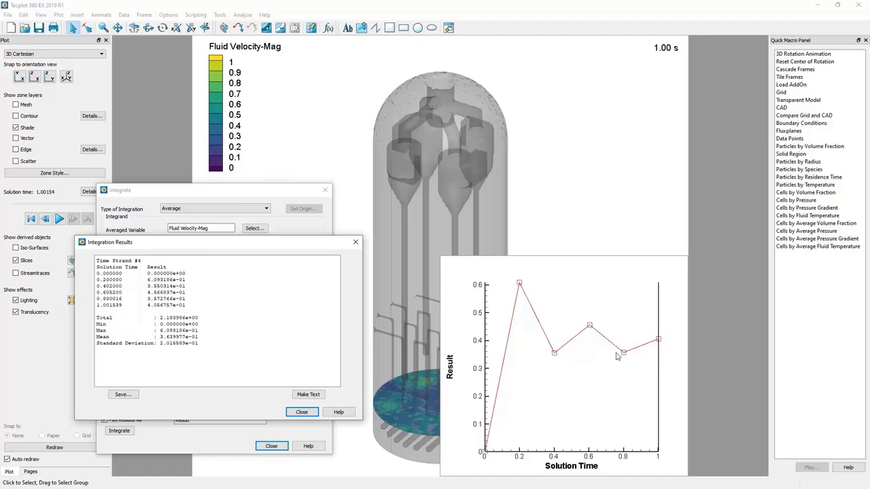
{"action": "mouse_move", "coordinate": [584, 464]}
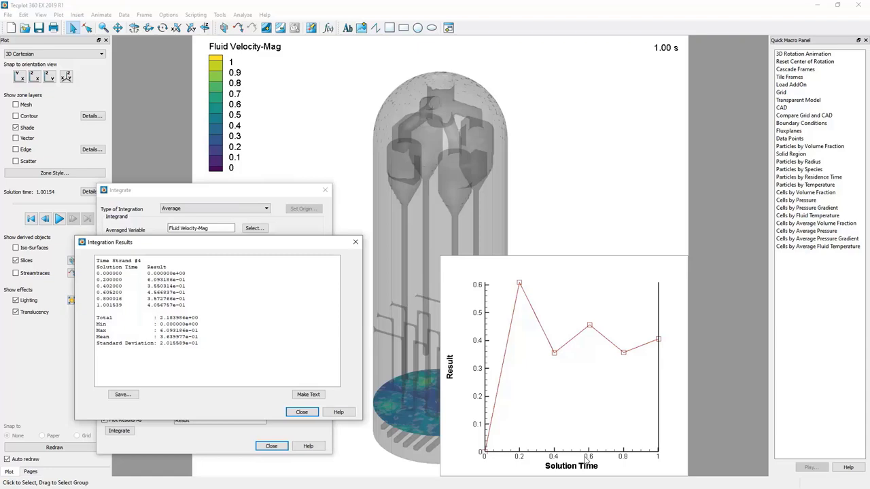
{"action": "mouse_move", "coordinate": [565, 397]}
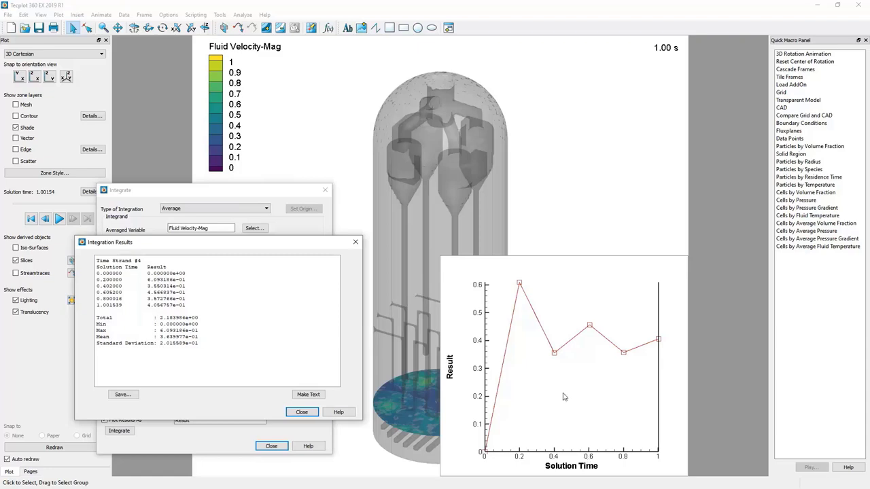